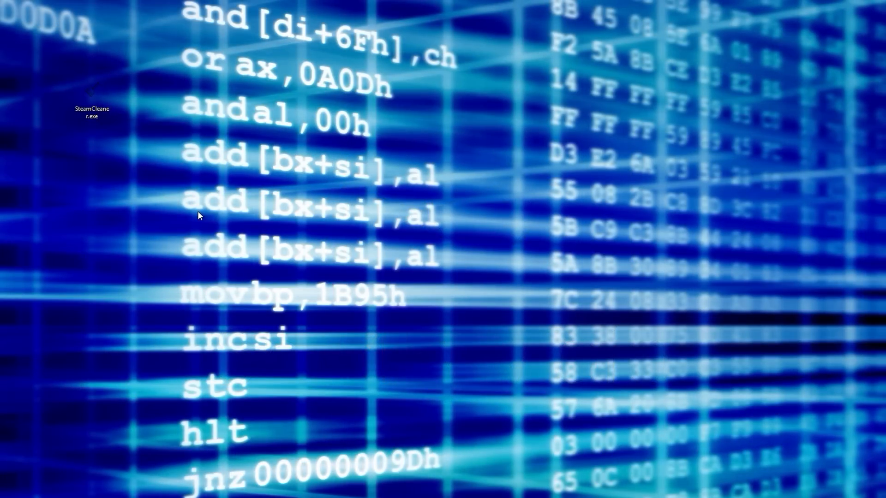
{"action": "mouse_move", "coordinate": [295, 140]}
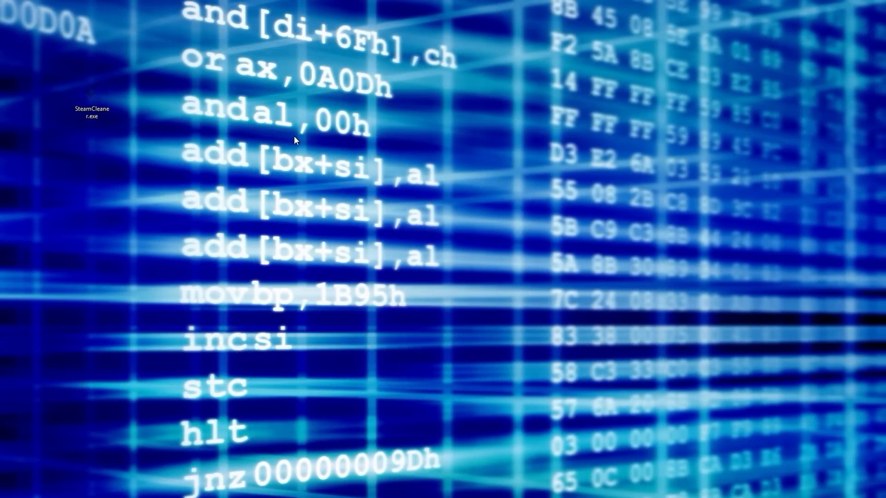
{"action": "mouse_move", "coordinate": [346, 425]}
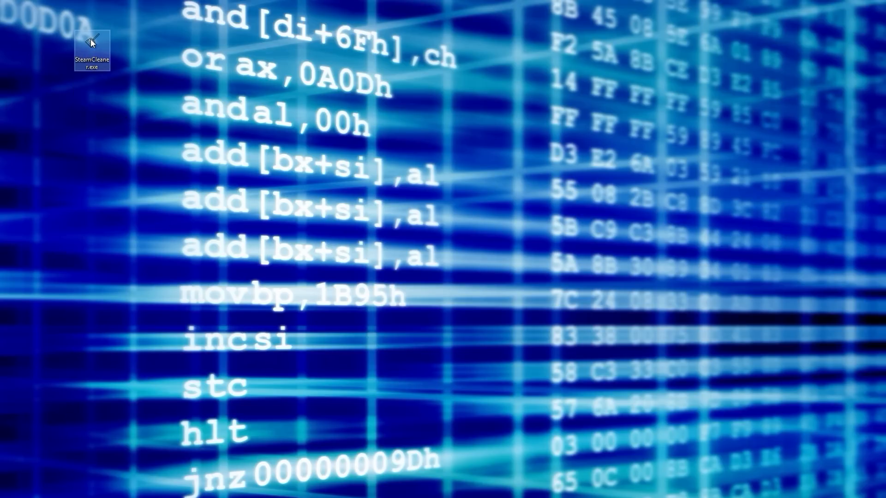
Launch SteamCleaner.exe so it scans and lists 161 redistributable files totalling 204.473 MB.
{"action": "double_click", "coordinate": [91, 51]}
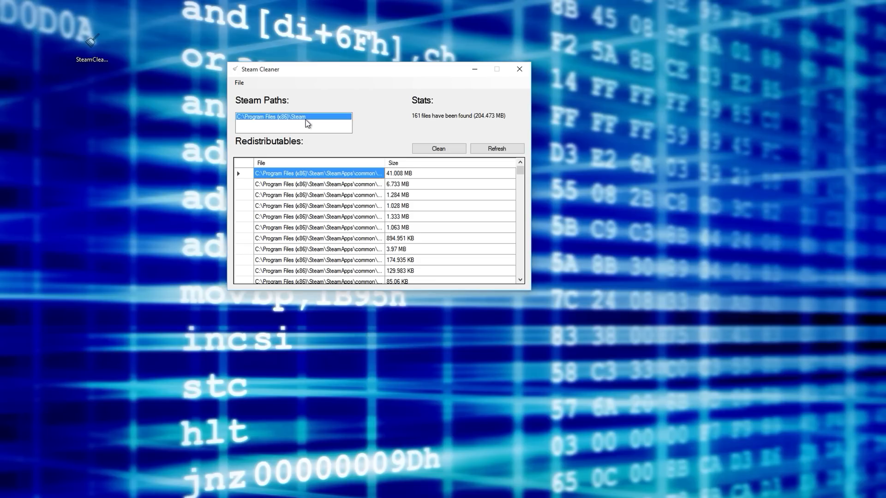
{"action": "mouse_move", "coordinate": [257, 136]}
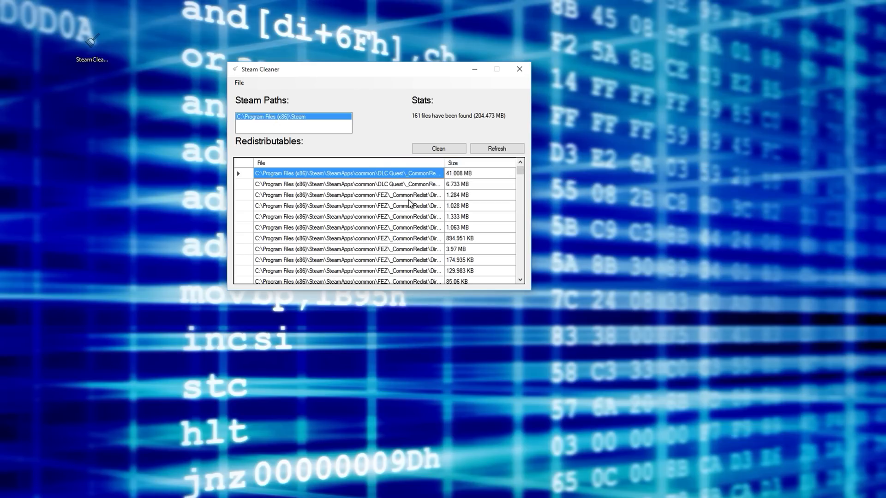
Clean all 161 found files, confirming the permanent-deletion warning with Yes.
{"action": "scroll", "scroll_direction": "down", "scroll_amount": 3}
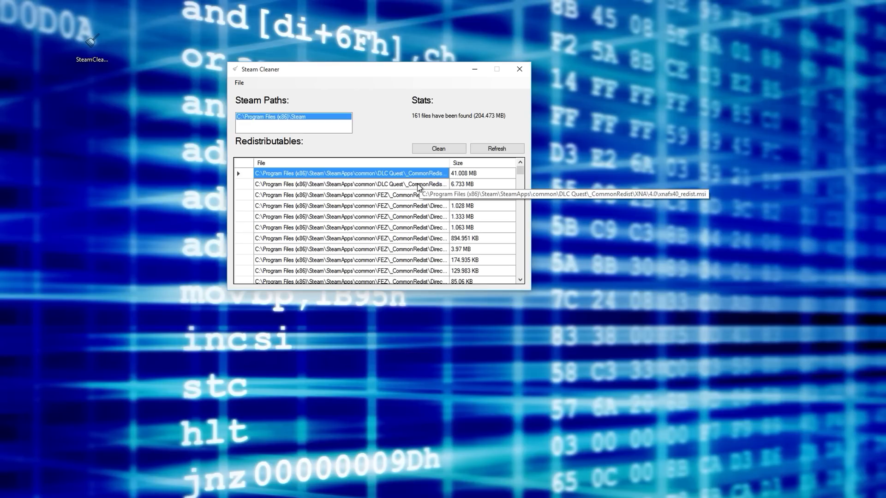
{"action": "mouse_move", "coordinate": [431, 181]}
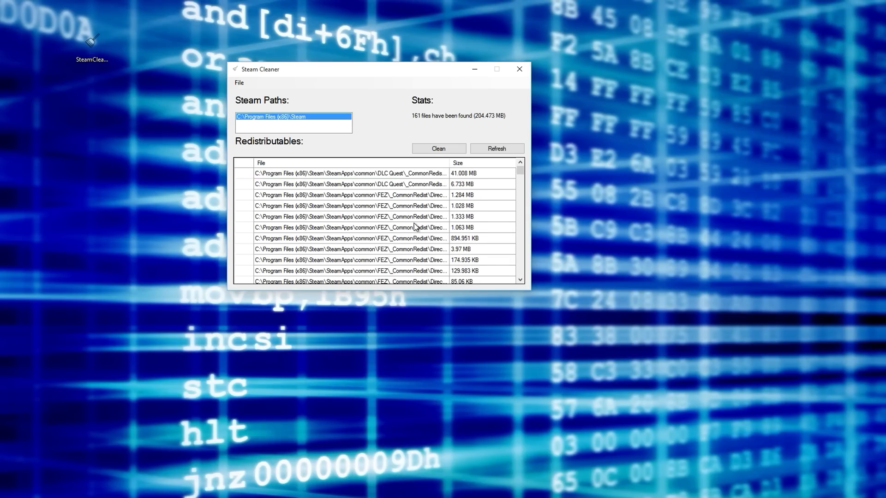
{"action": "mouse_move", "coordinate": [325, 232]}
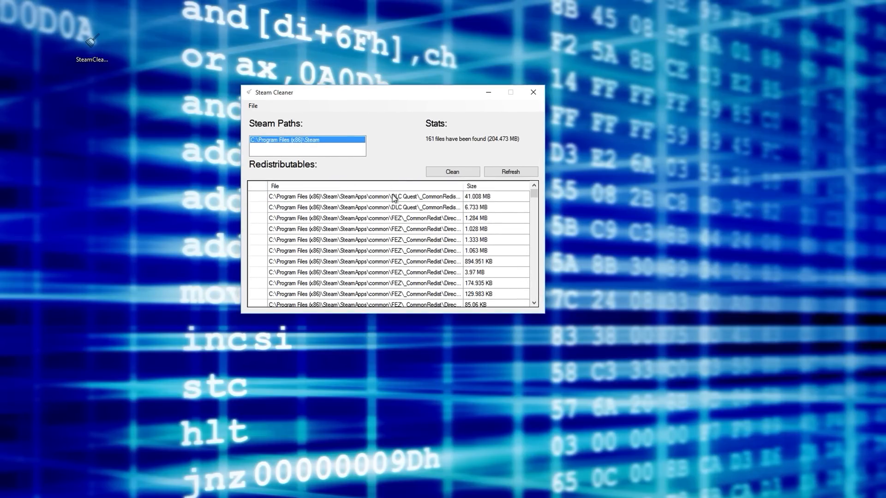
{"action": "mouse_move", "coordinate": [400, 160]}
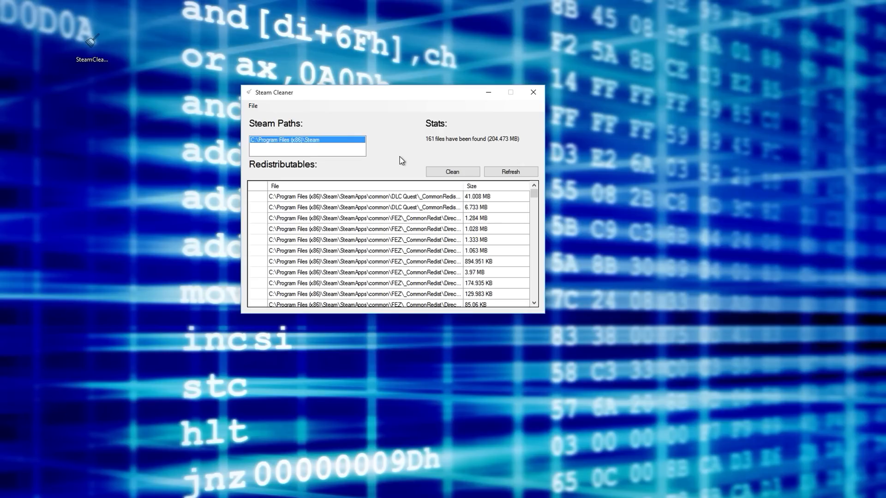
{"action": "mouse_move", "coordinate": [447, 147]}
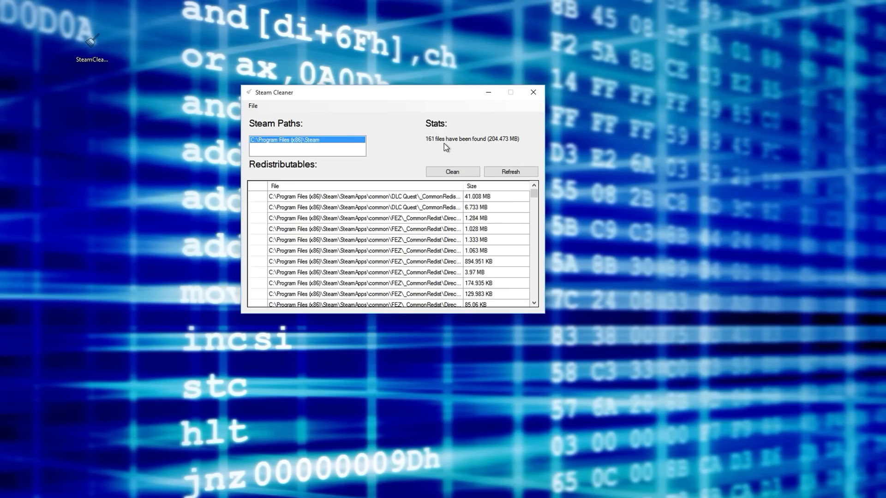
{"action": "left_click", "coordinate": [452, 172]}
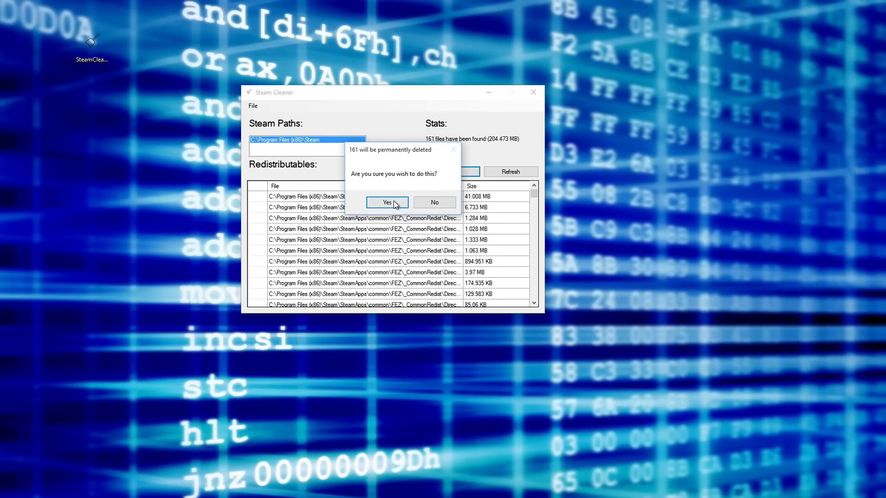
{"action": "left_click", "coordinate": [387, 202]}
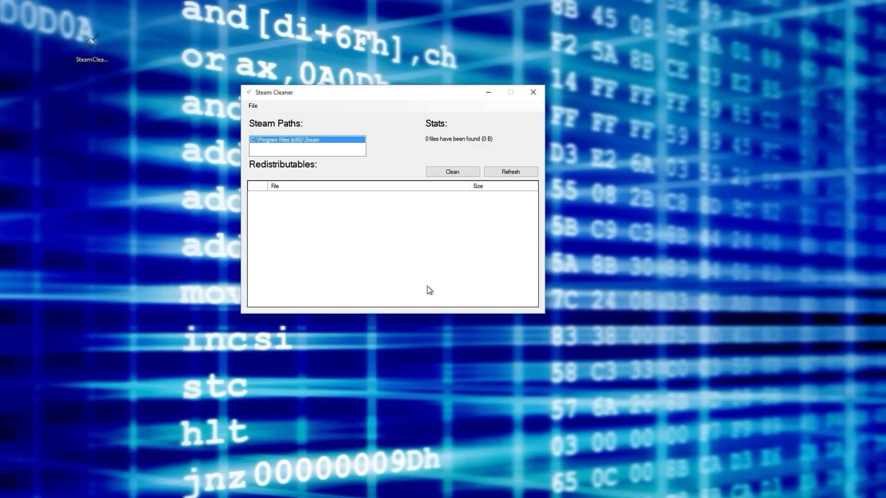
{"action": "mouse_move", "coordinate": [381, 98]}
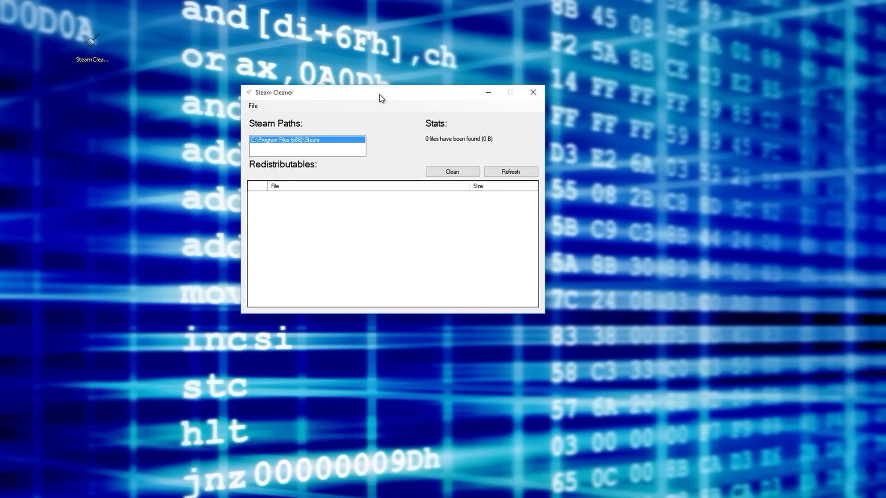